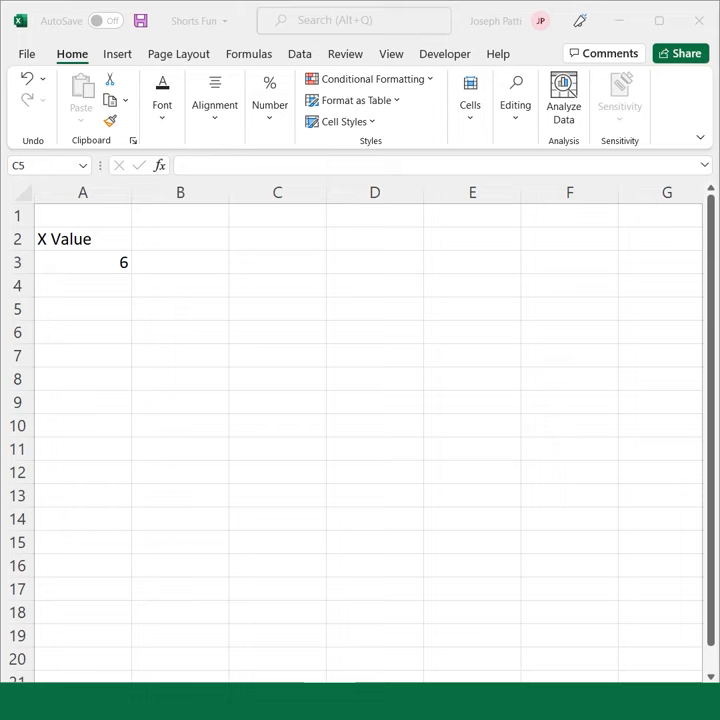
mouse_move(190, 363)
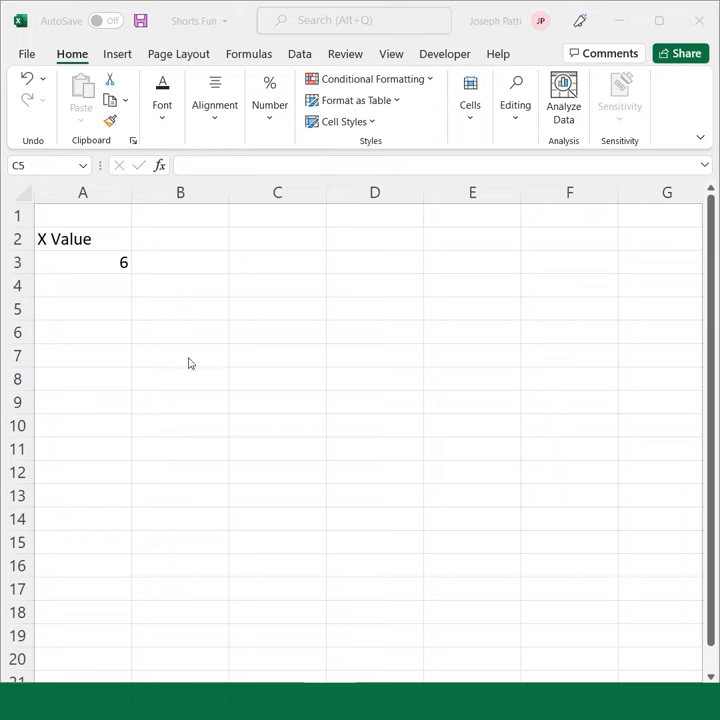
Enter =GAMMALN.PRECISE(A3) in C5, returning 4.7874917 for the value 6
type("=")
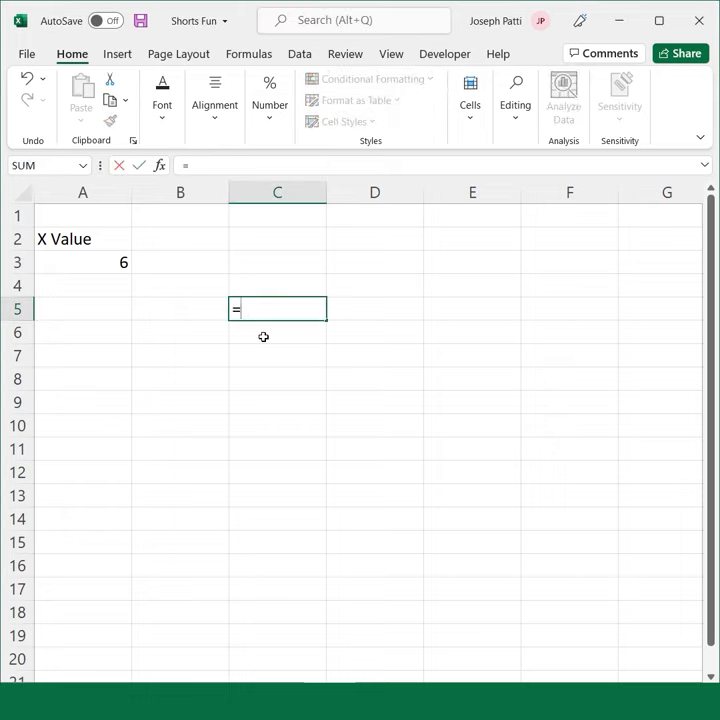
type("gamma")
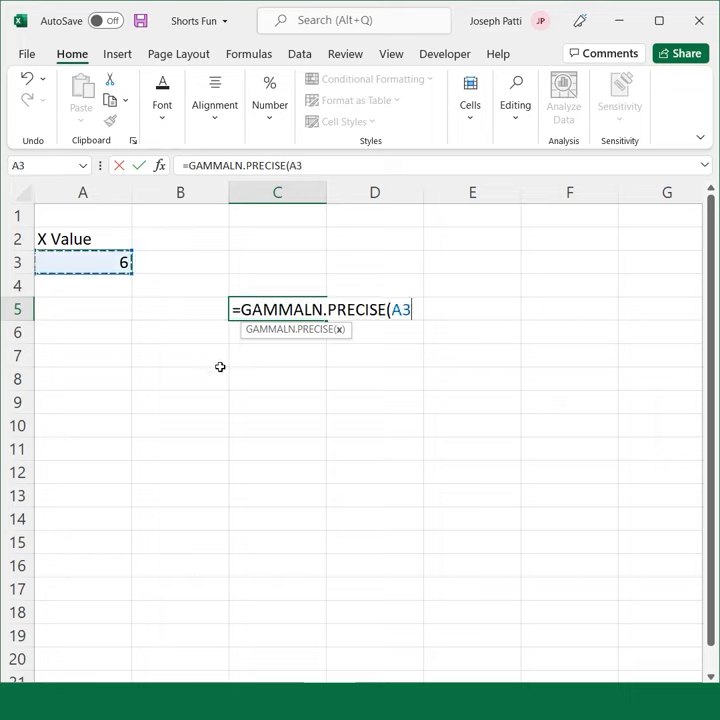
key("Enter")
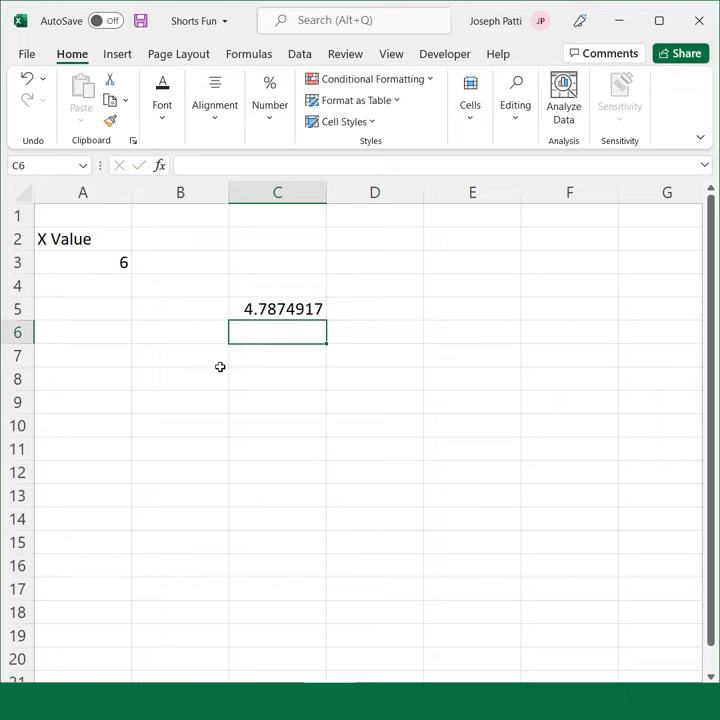
mouse_move(220, 367)
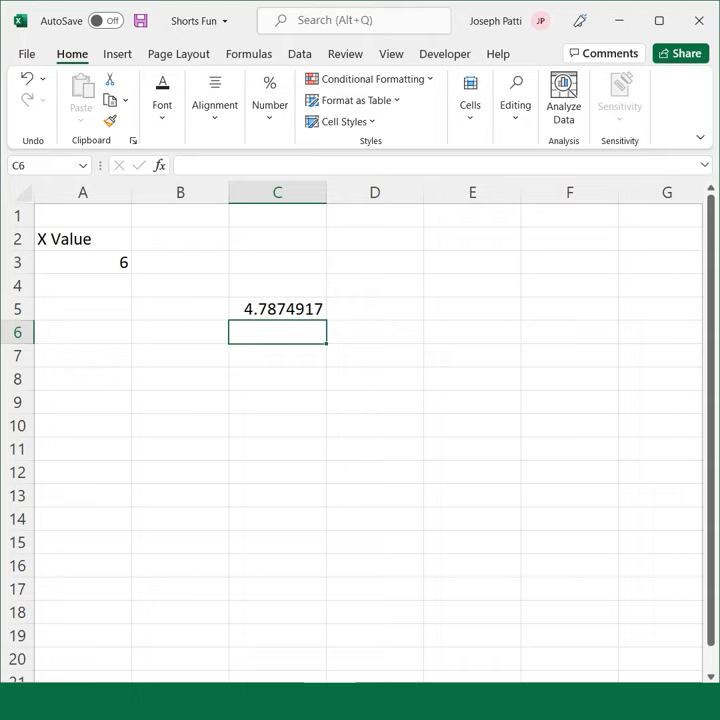